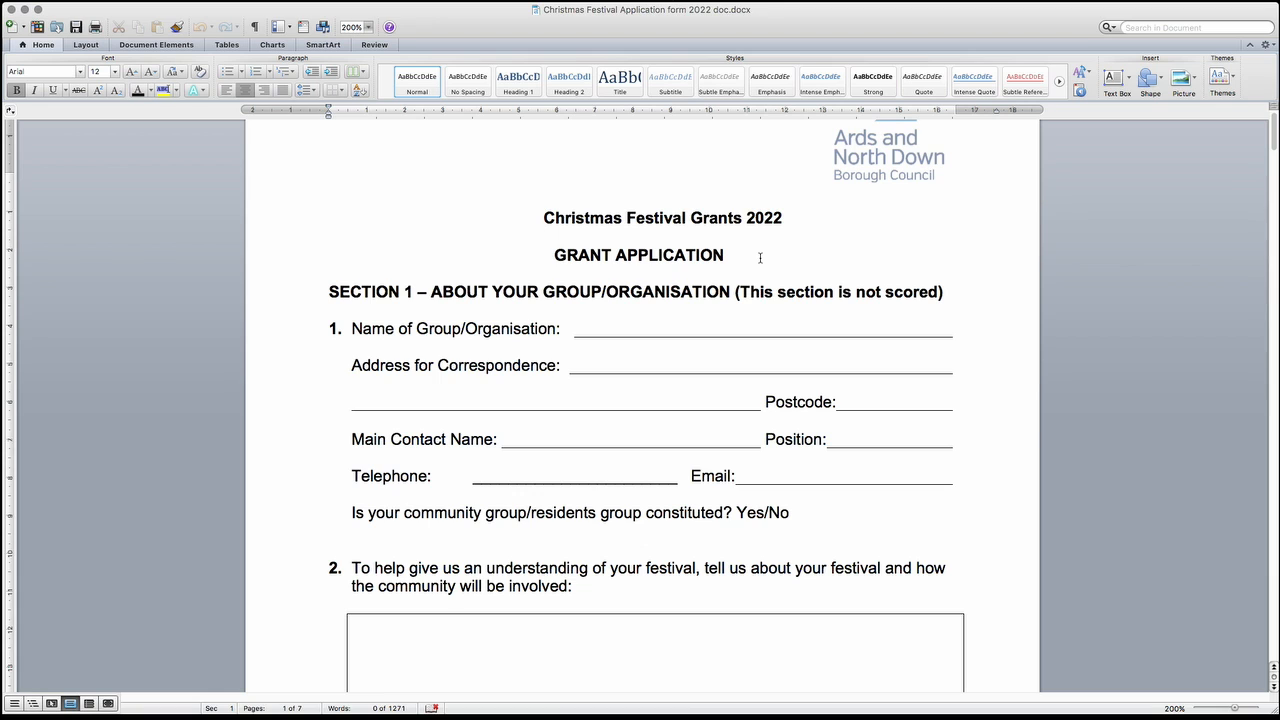
Step: Click repeatedly on the same spot near the top of the form
left_click(544, 218)
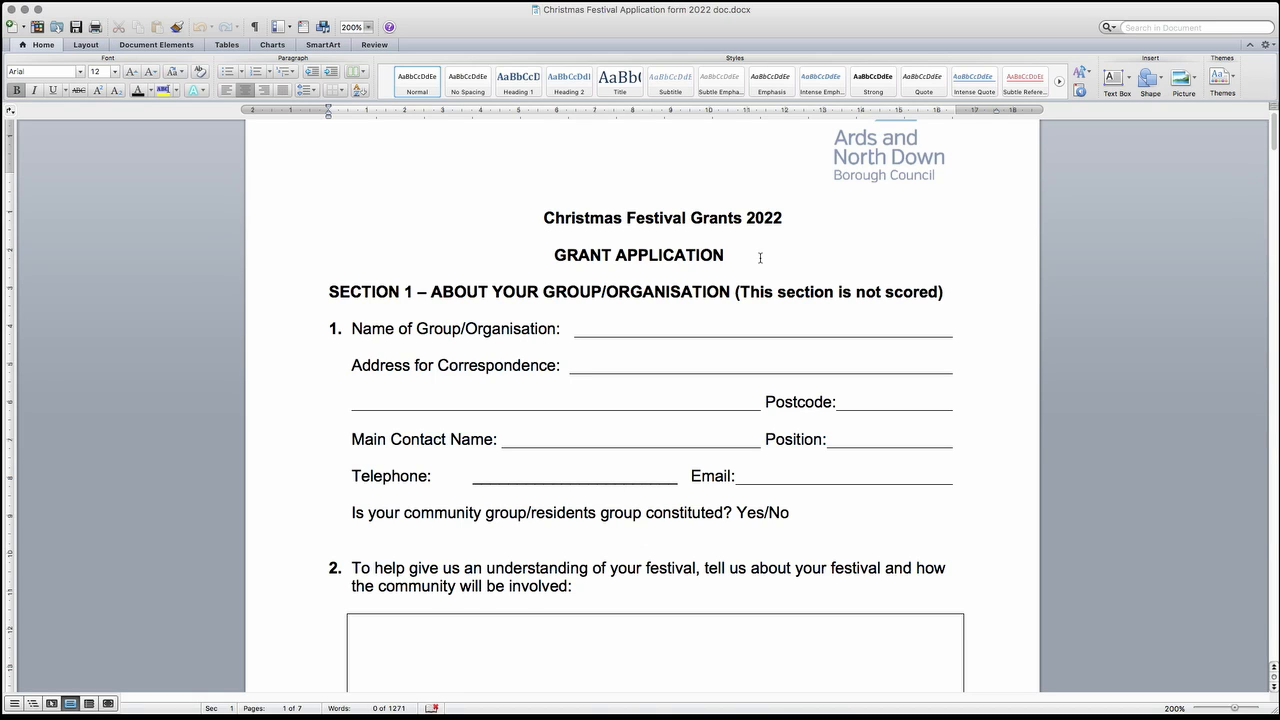
left_click(544, 218)
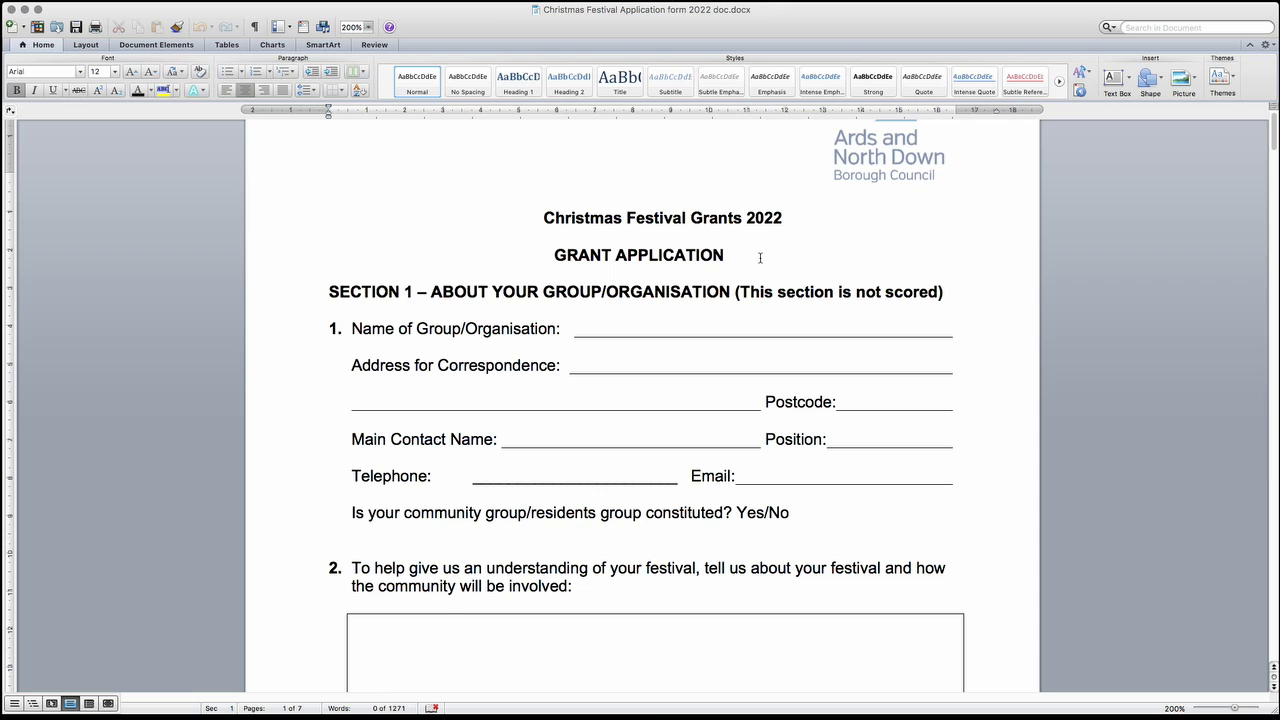
left_click(545, 218)
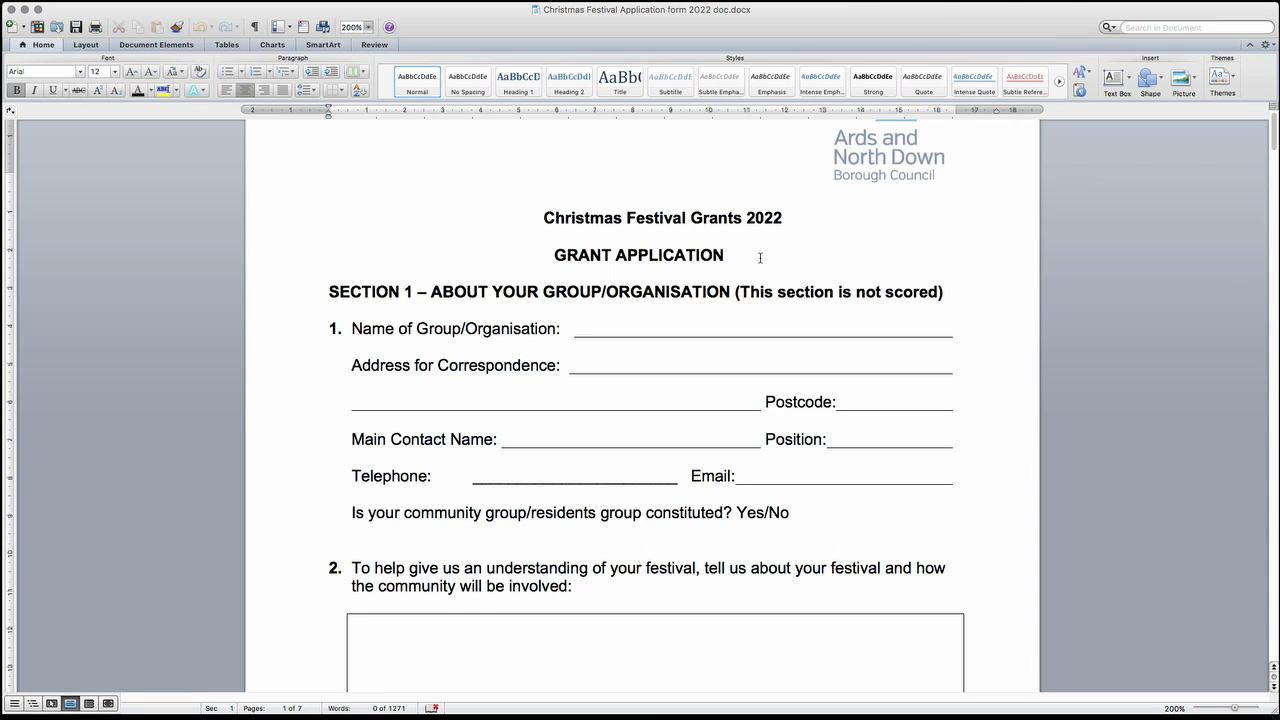
left_click(544, 217)
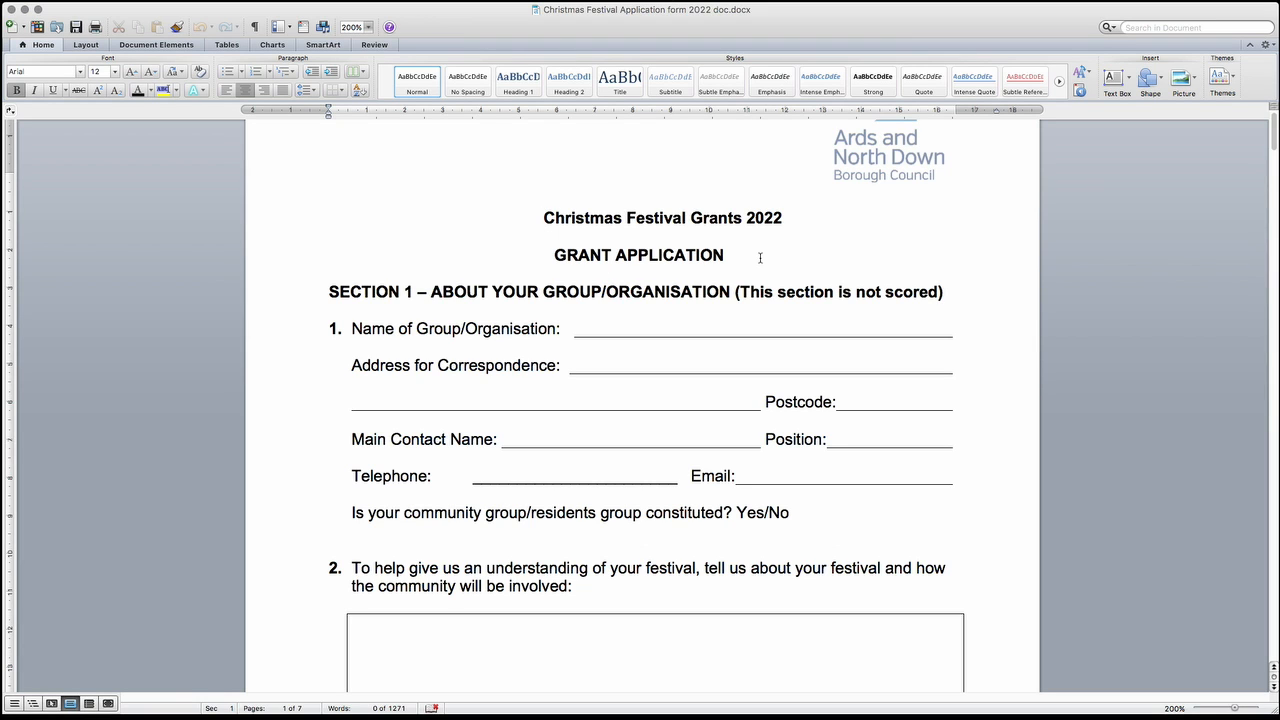
left_click(544, 218)
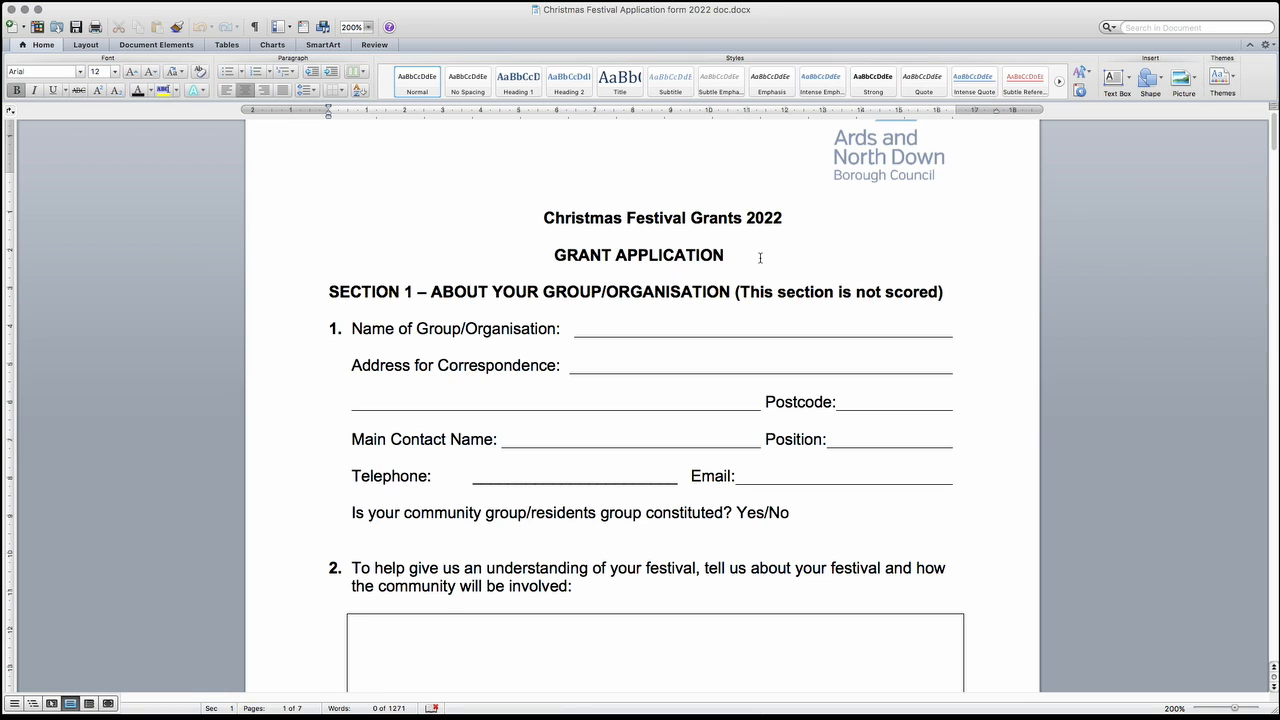
left_click(543, 217)
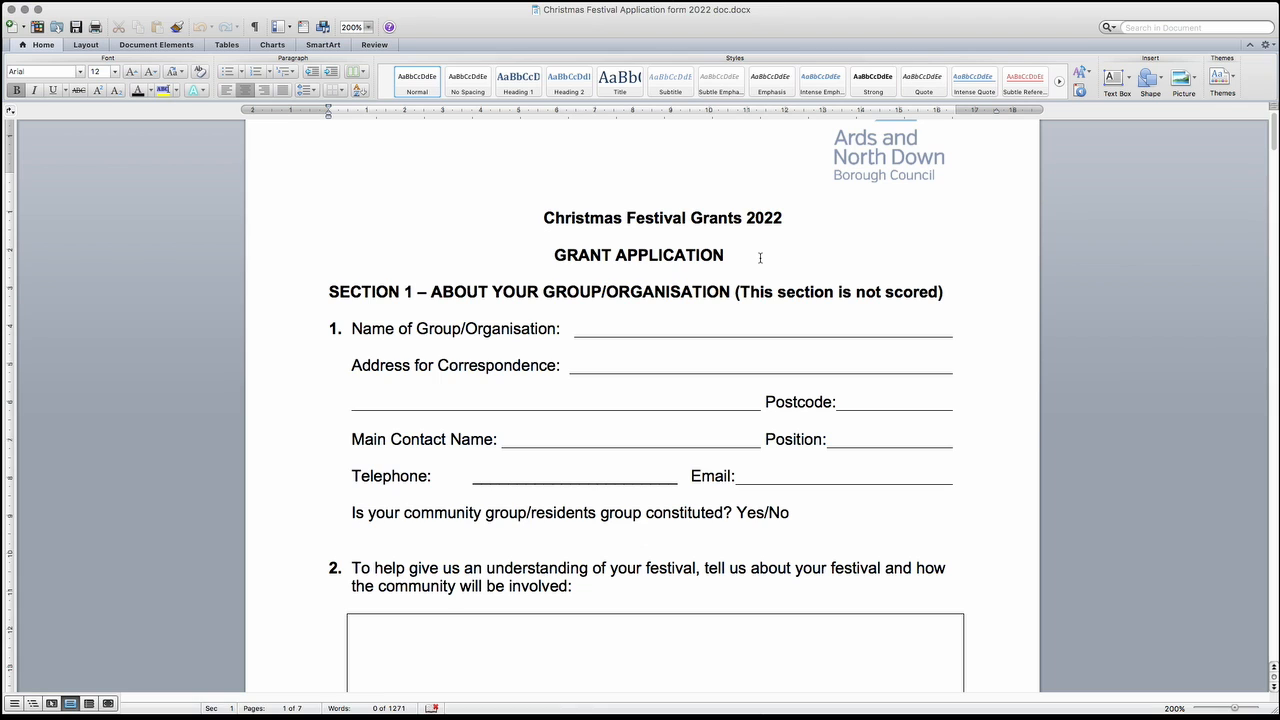
left_click(543, 218)
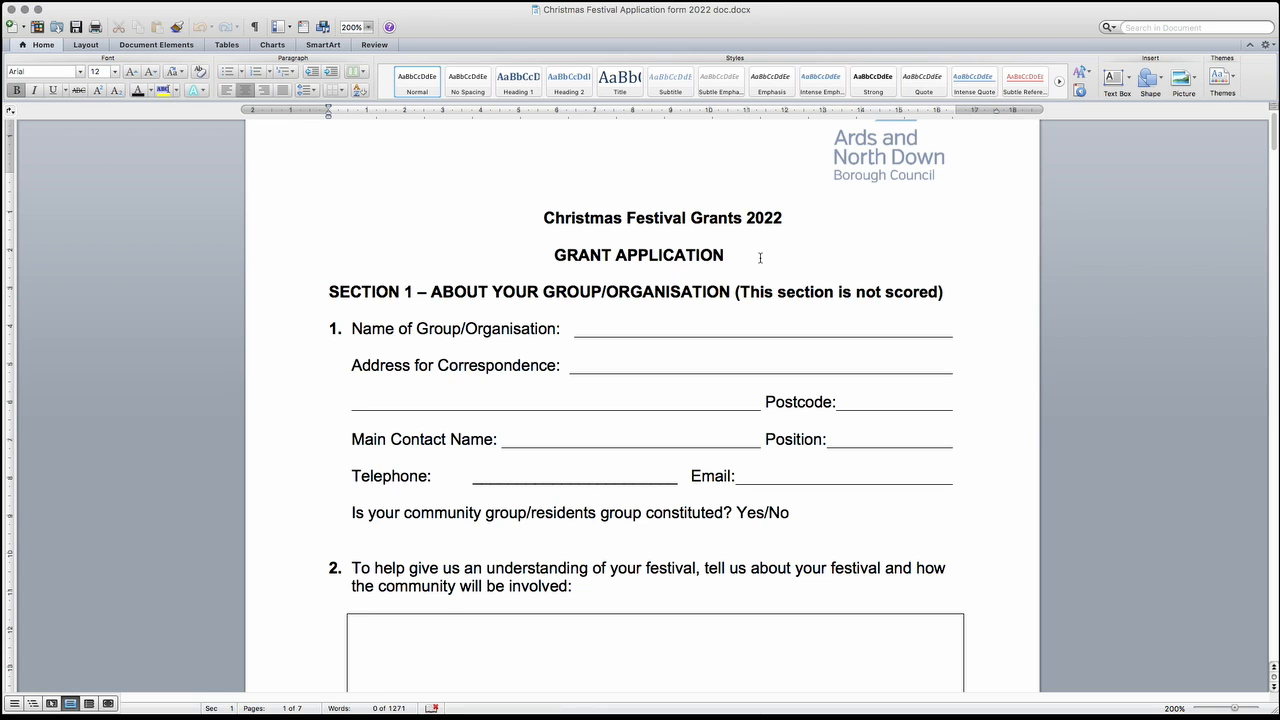
left_click(544, 218)
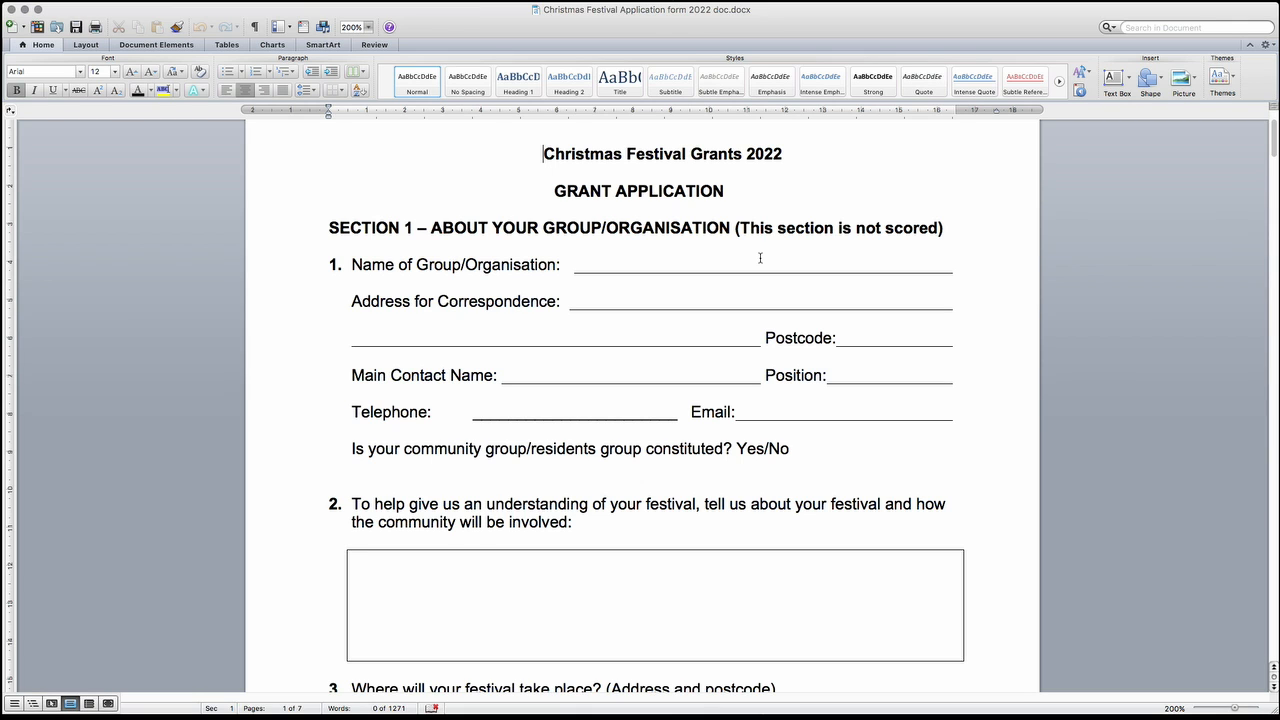
Step: Scroll past questions 2 and 3 to the bottom of page one
scroll("down", 3)
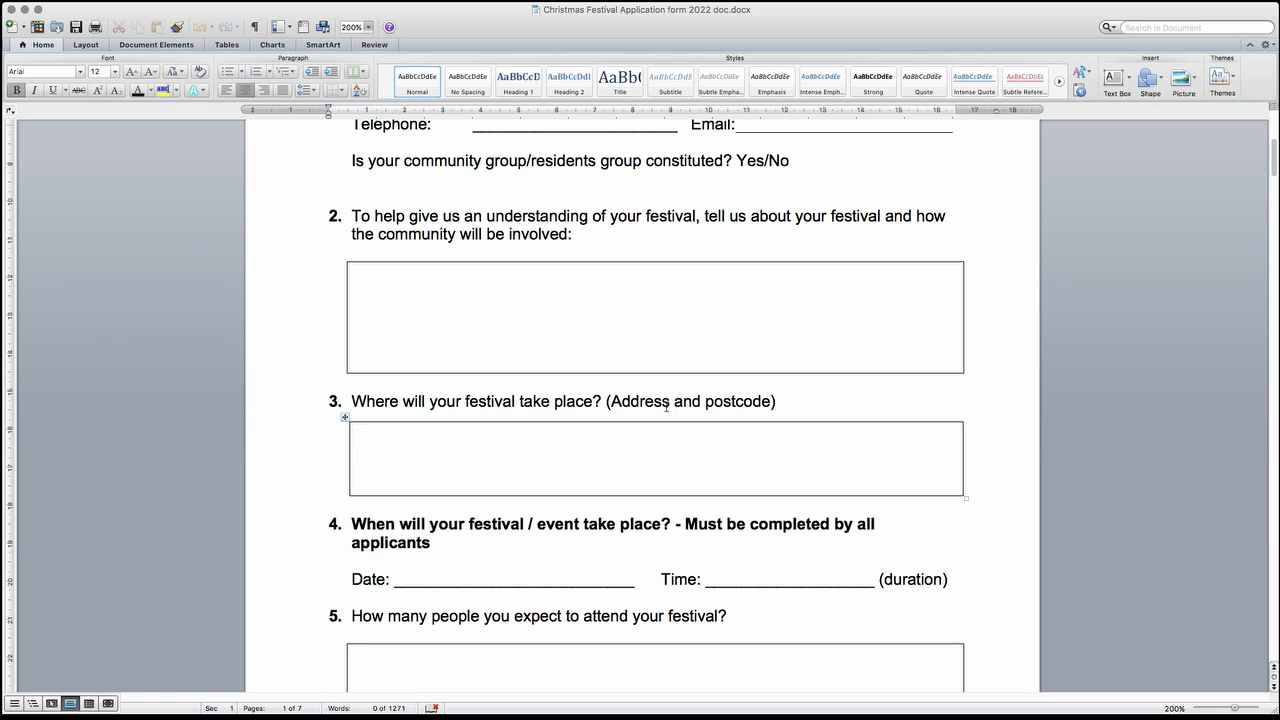
scroll("down", 3)
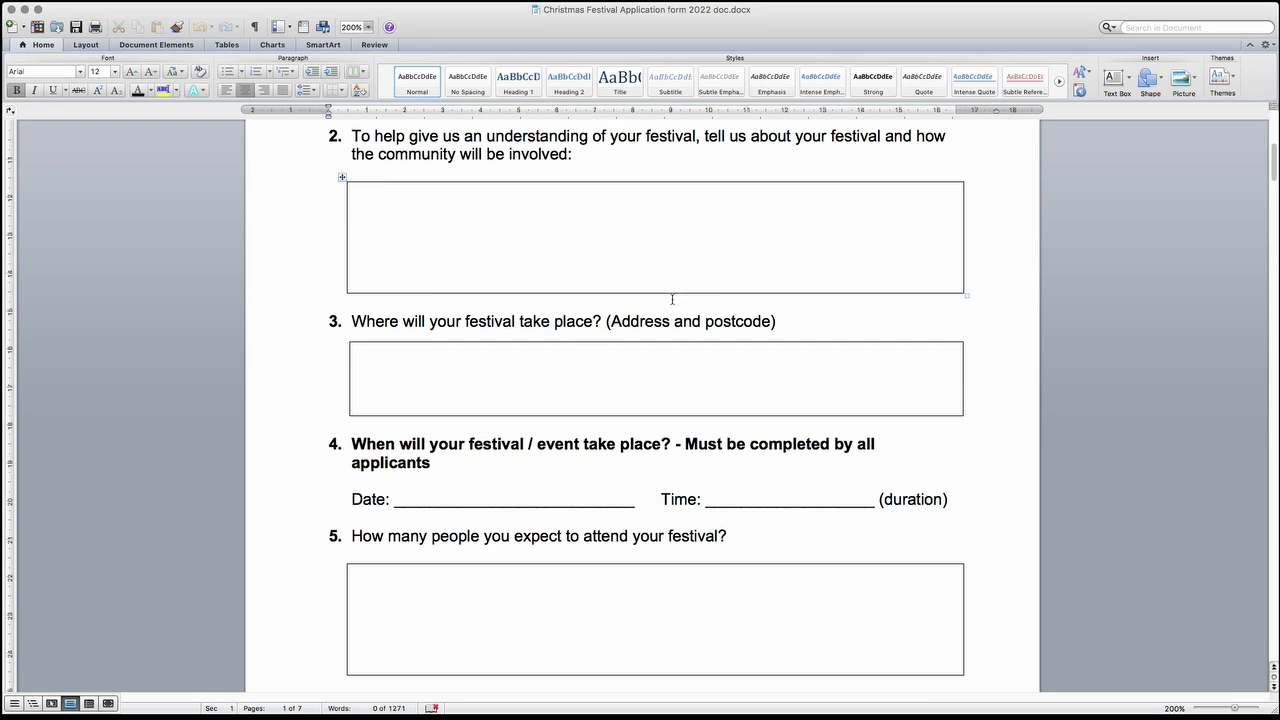
scroll("down", 3)
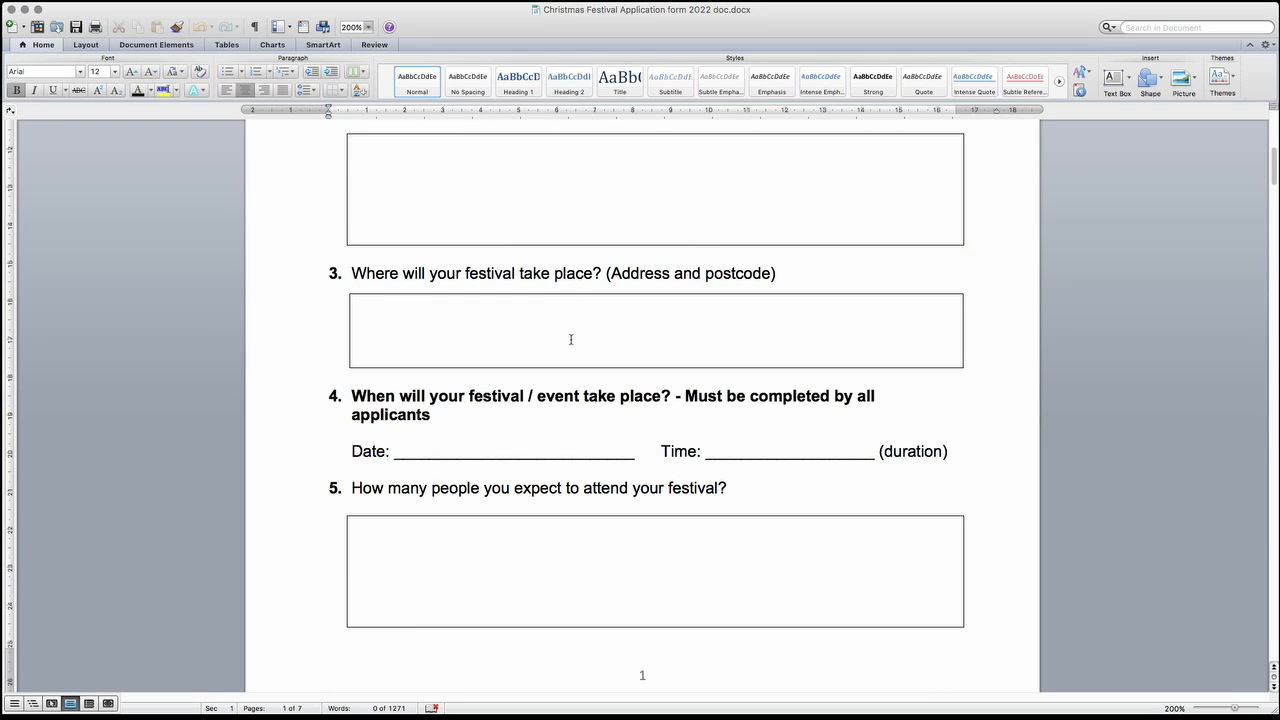
scroll("down", 3)
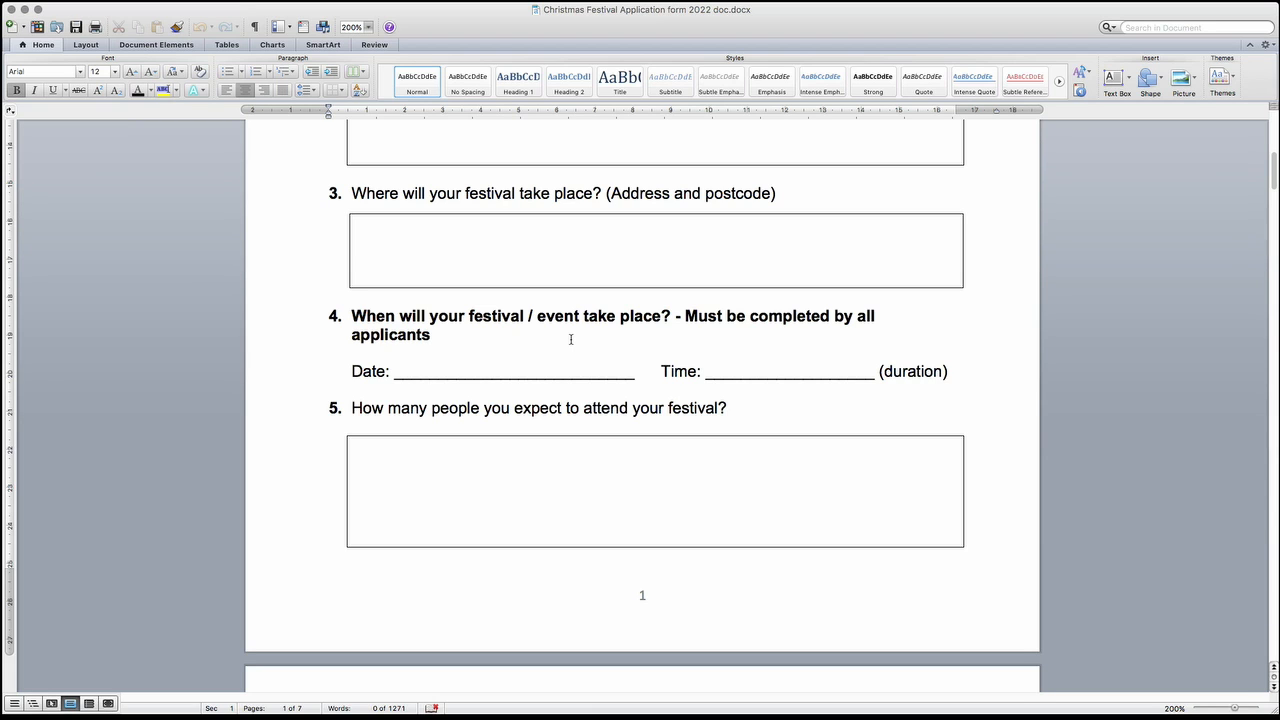
scroll("down", 3)
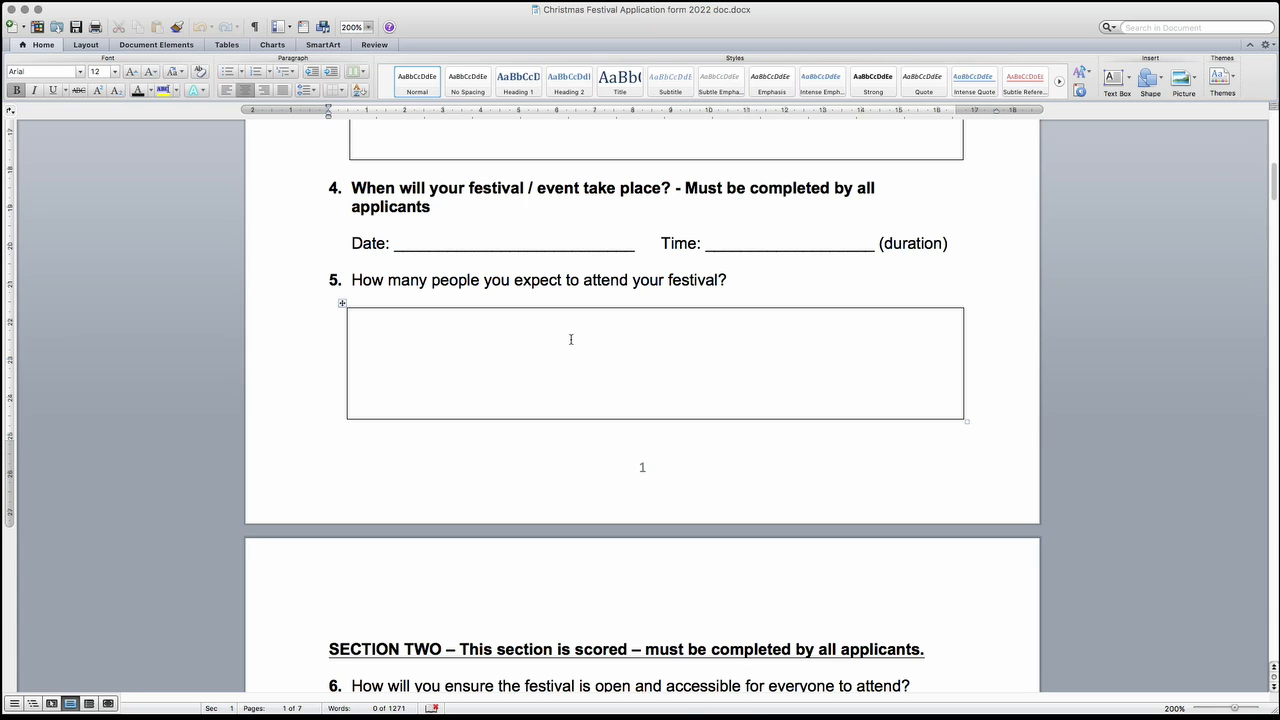
Step: Scroll through questions 6–8 until question 10 and the page two footer show
scroll("down", 3)
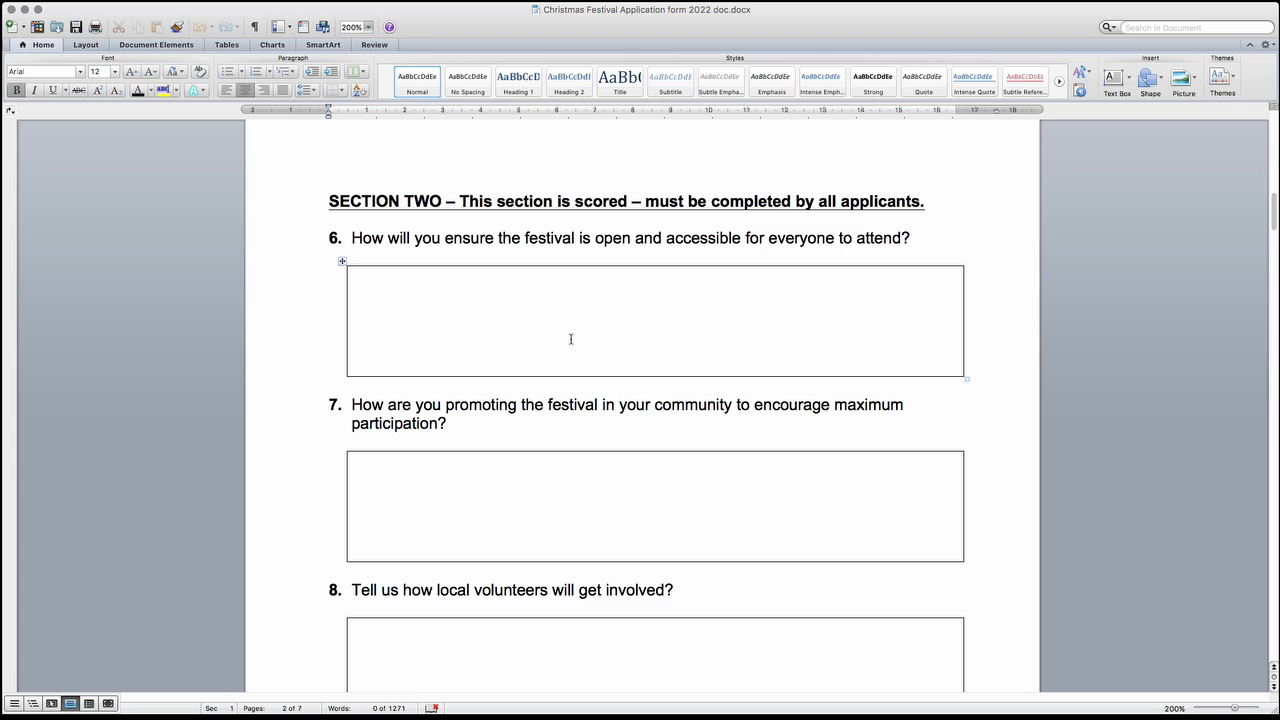
scroll("down", 3)
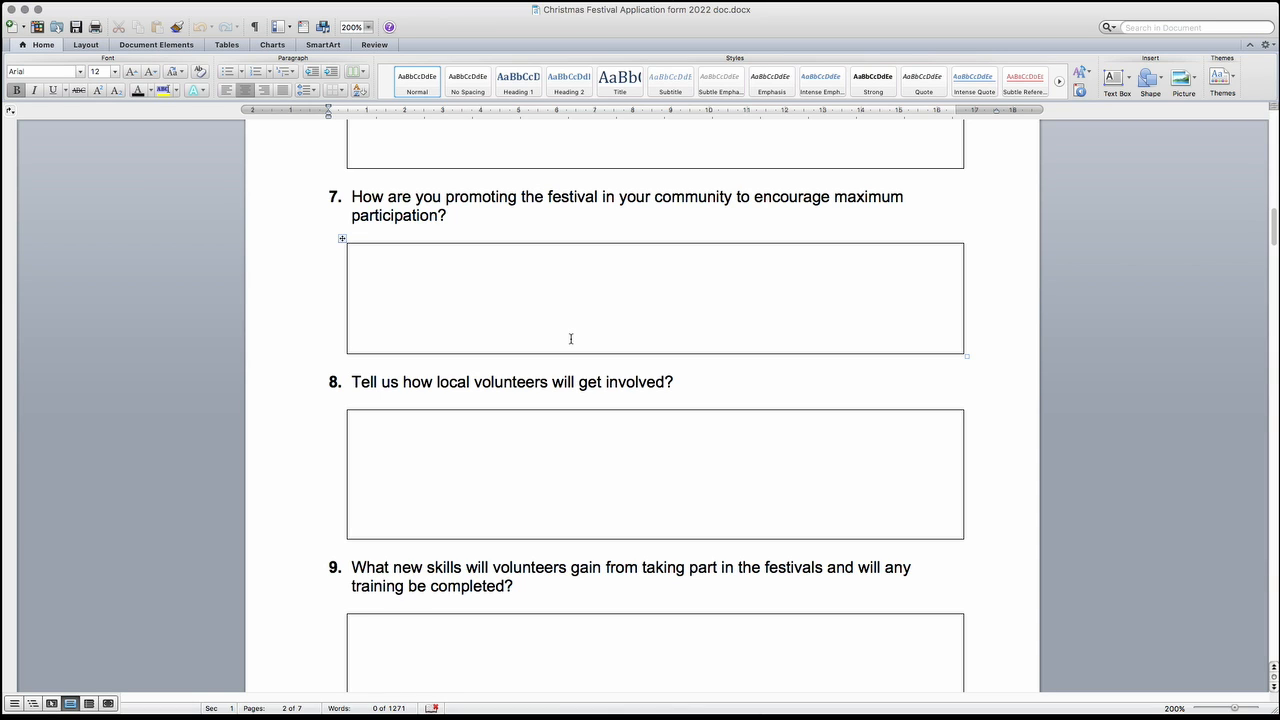
scroll("down", 3)
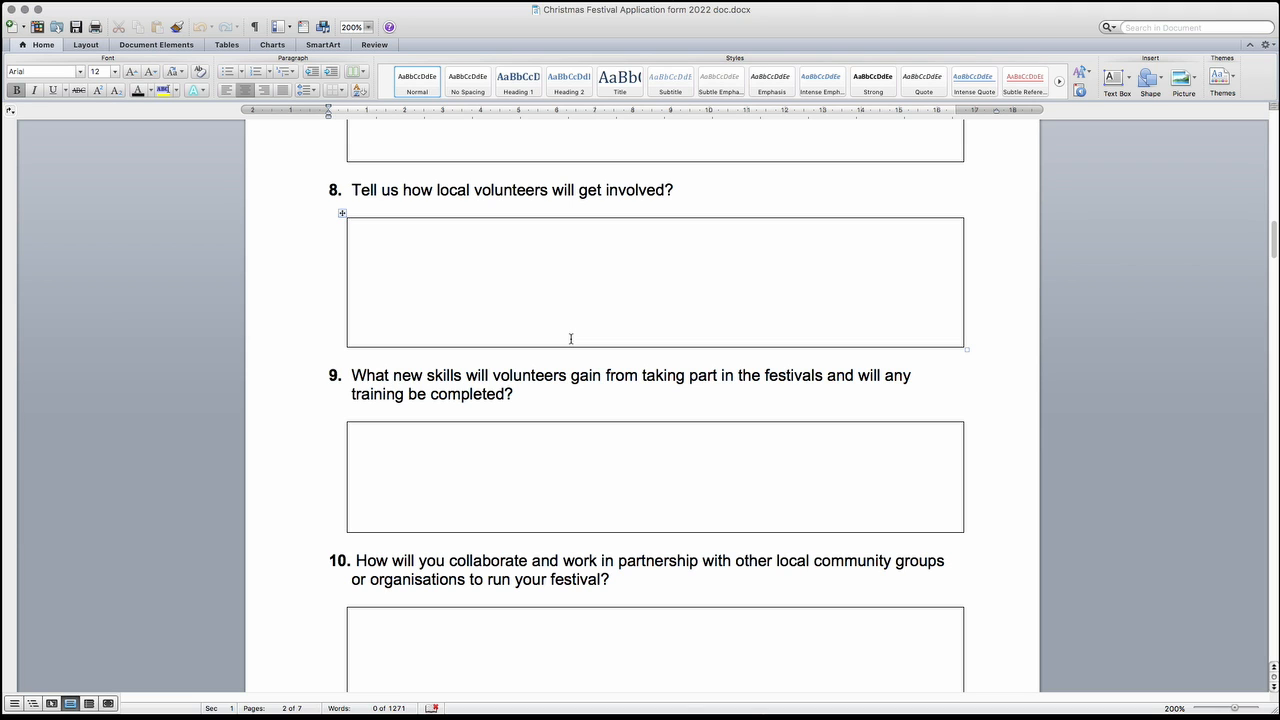
scroll("down", 3)
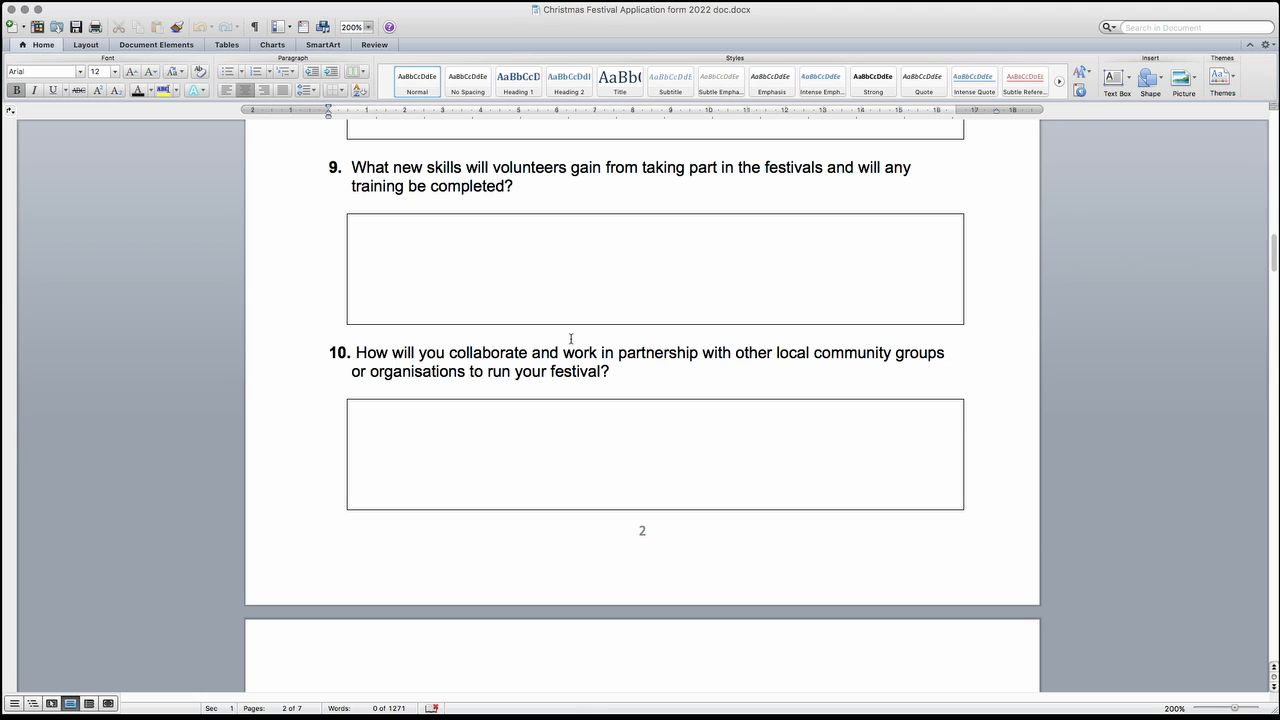
Step: Scroll onto page three to question 11 and the question 12 expenditure table
scroll("down", 3)
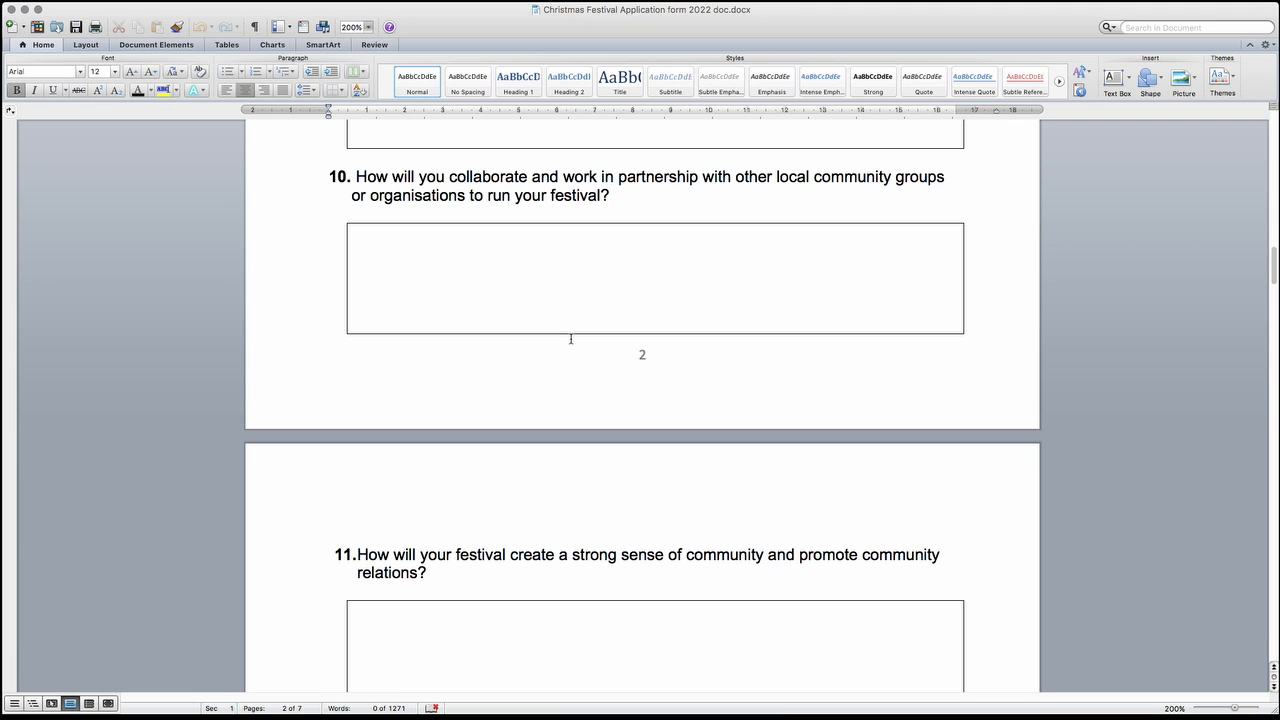
scroll("down", 3)
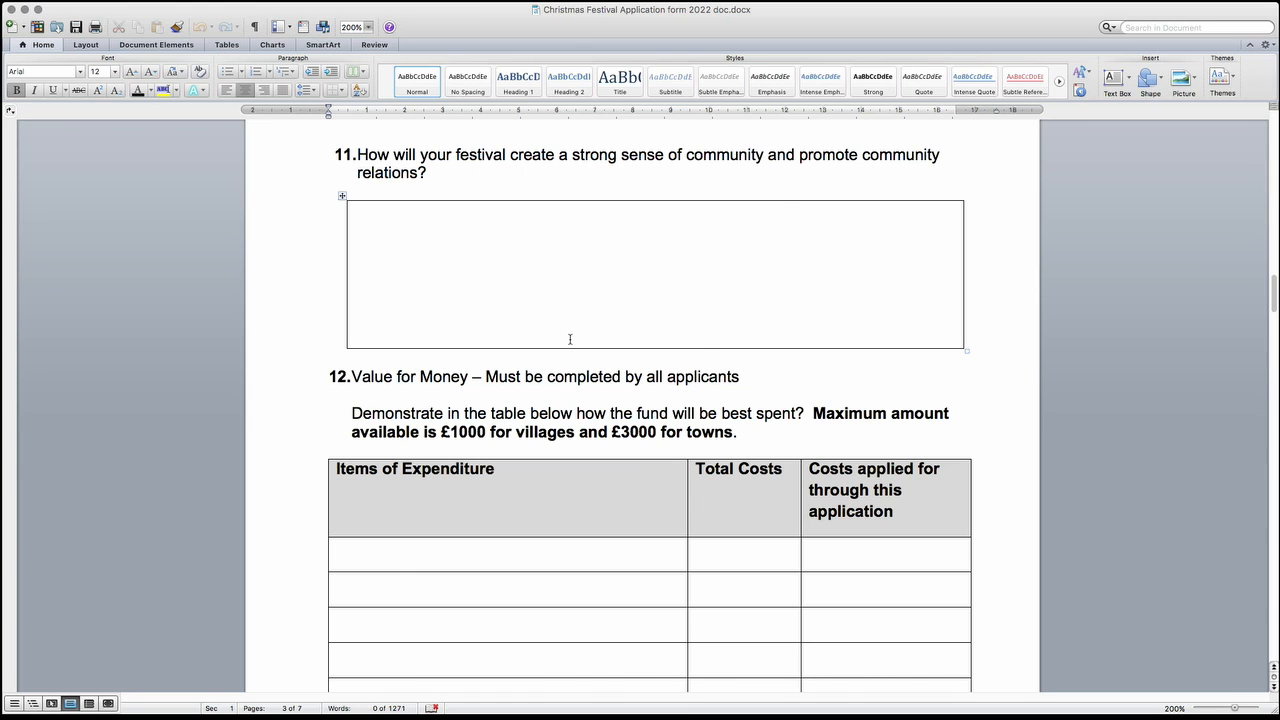
Step: Scroll past the expenditure total row and alcohol note to questions 13–14
scroll("down", 3)
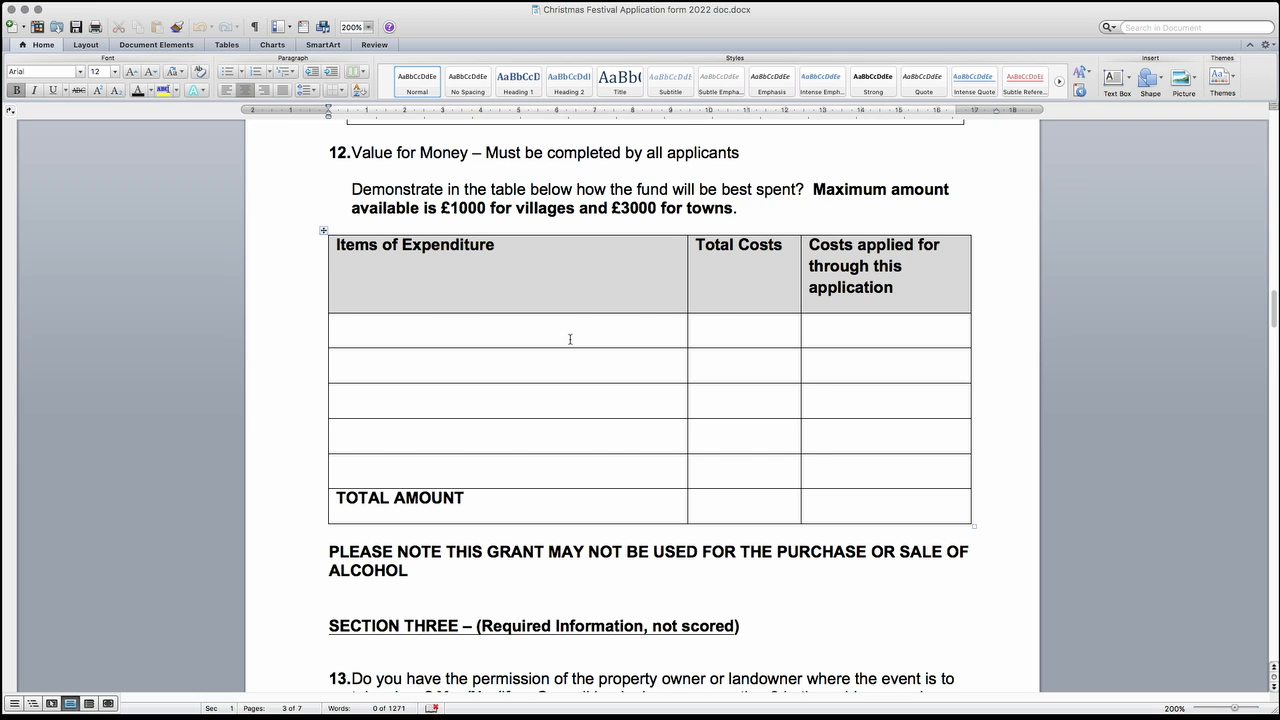
scroll("down", 3)
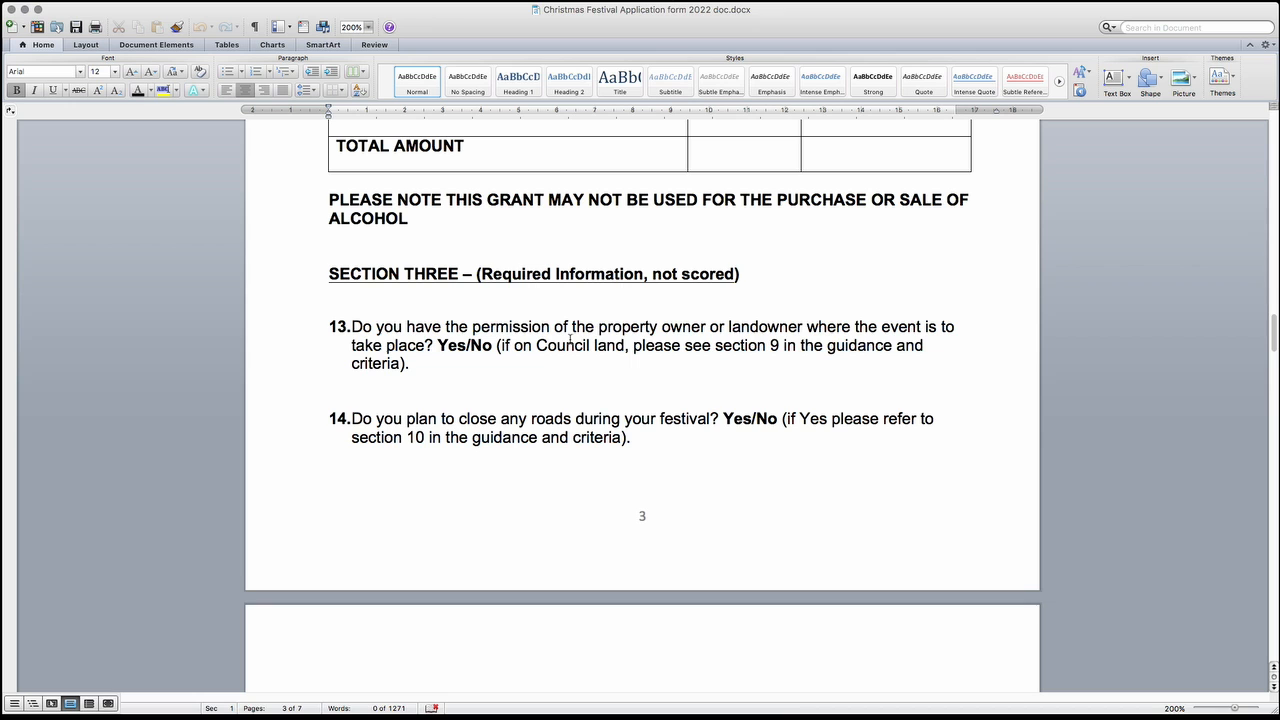
Step: Scroll onto page four to questions 15–16 on future funding and evaluation
scroll("down", 3)
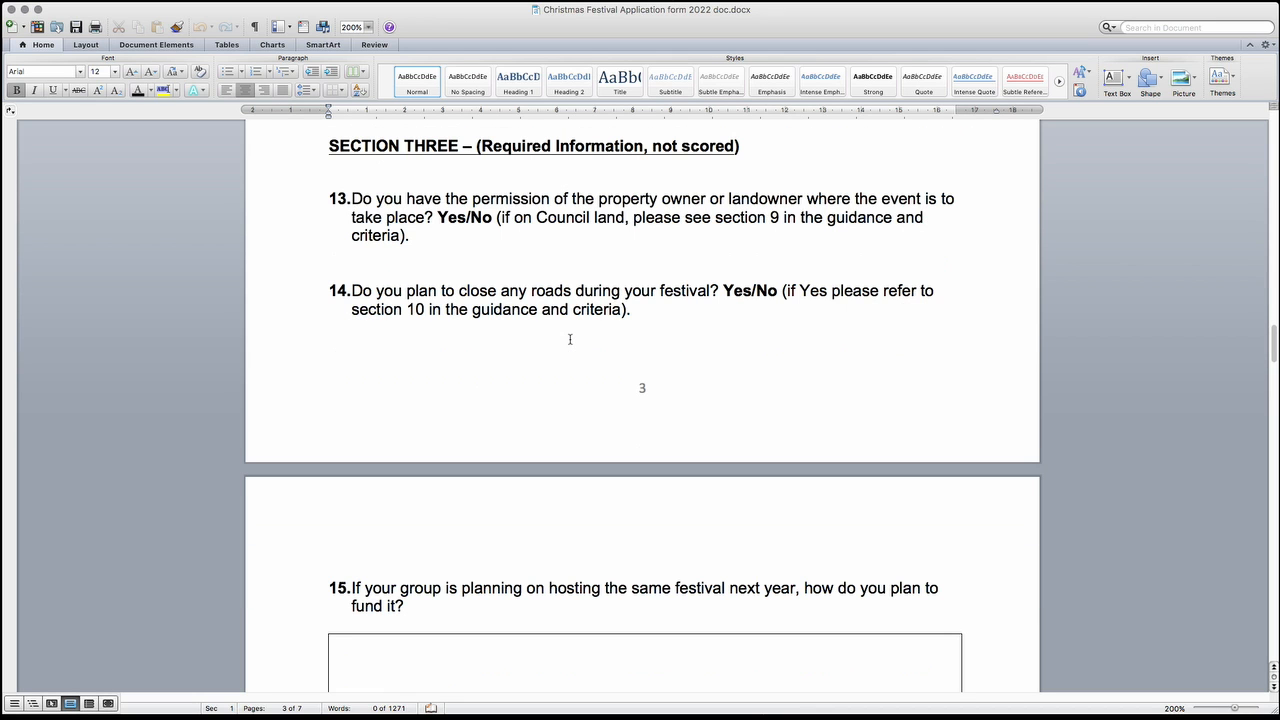
scroll("down", 3)
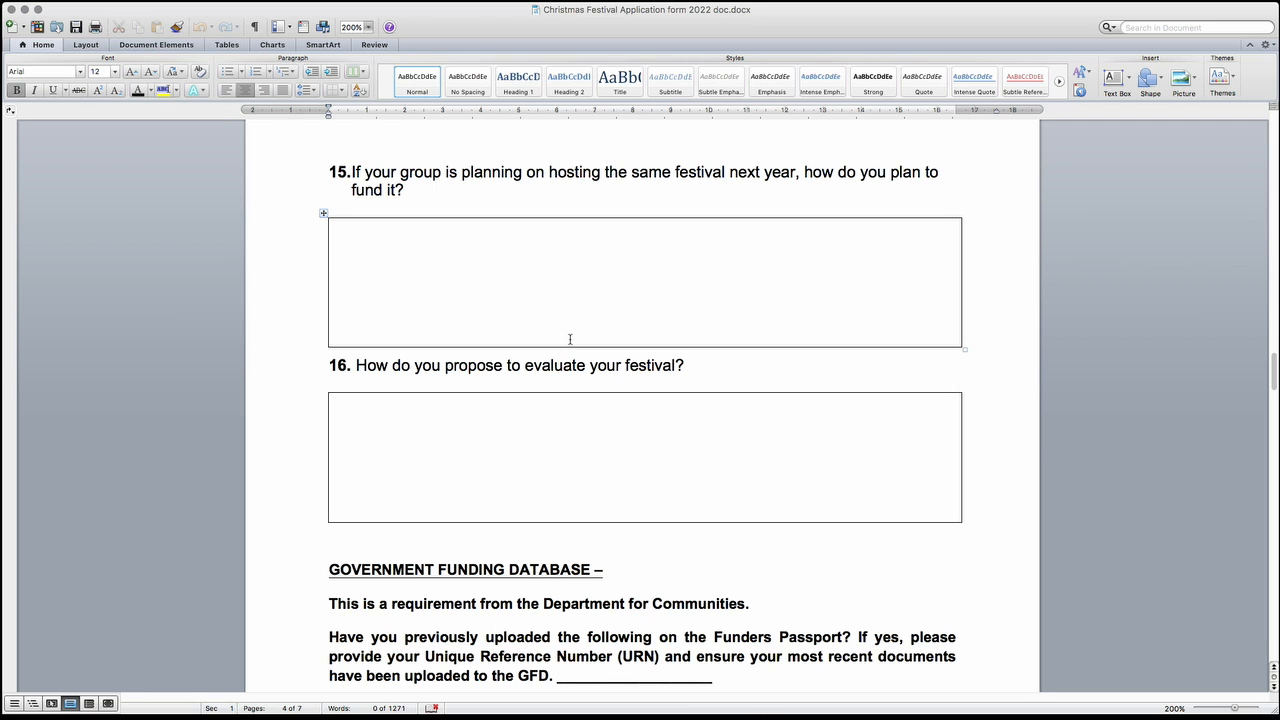
Step: Scroll through the Government Funding Database text to the documentation checklists
scroll("down", 3)
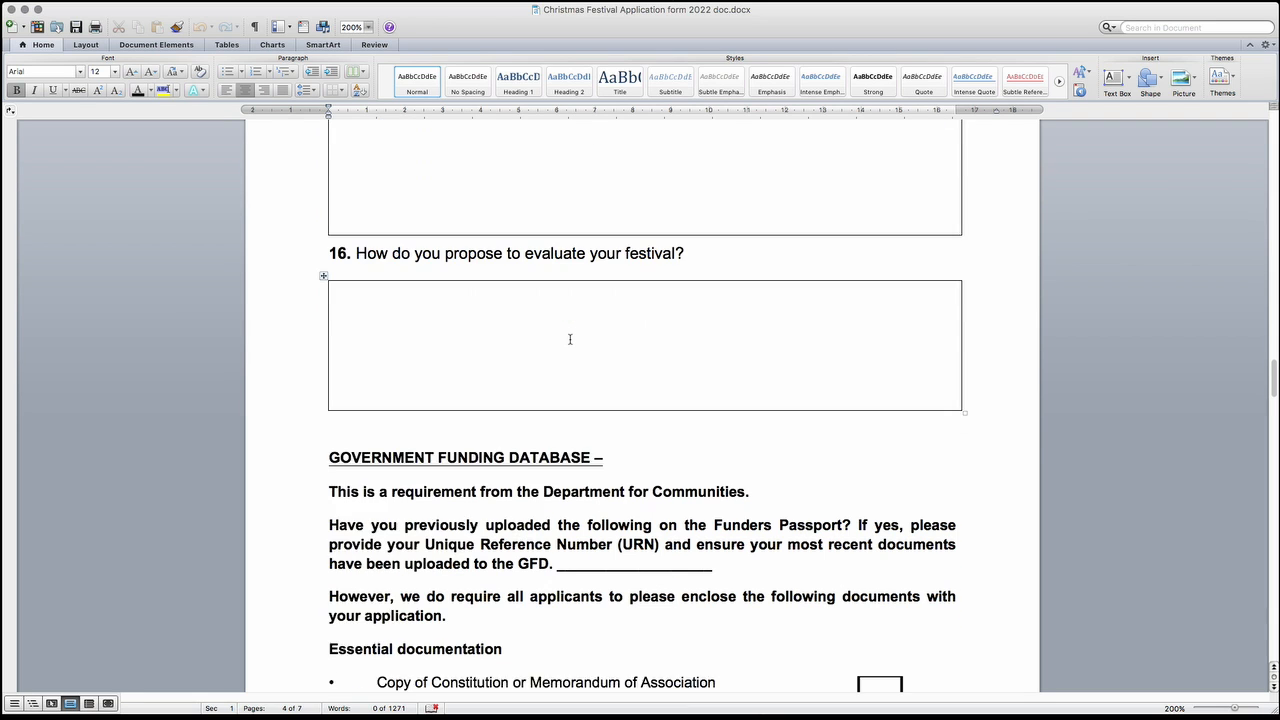
scroll("down", 3)
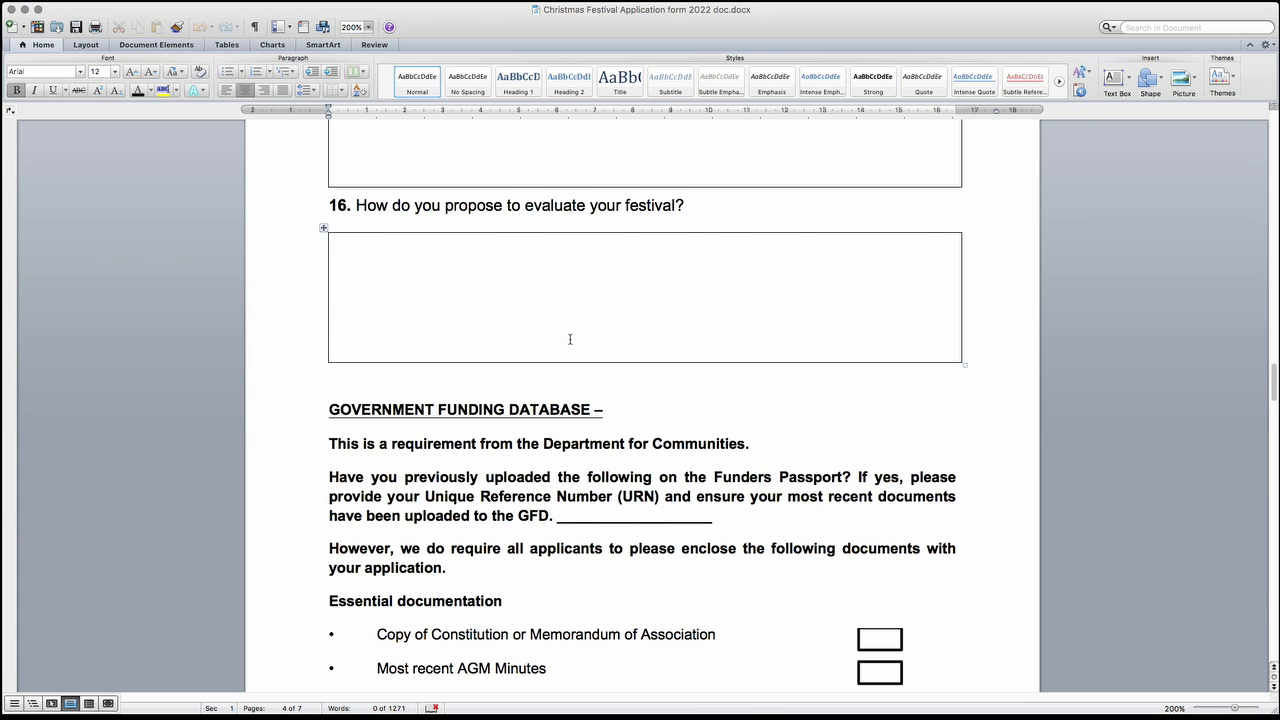
scroll("down", 3)
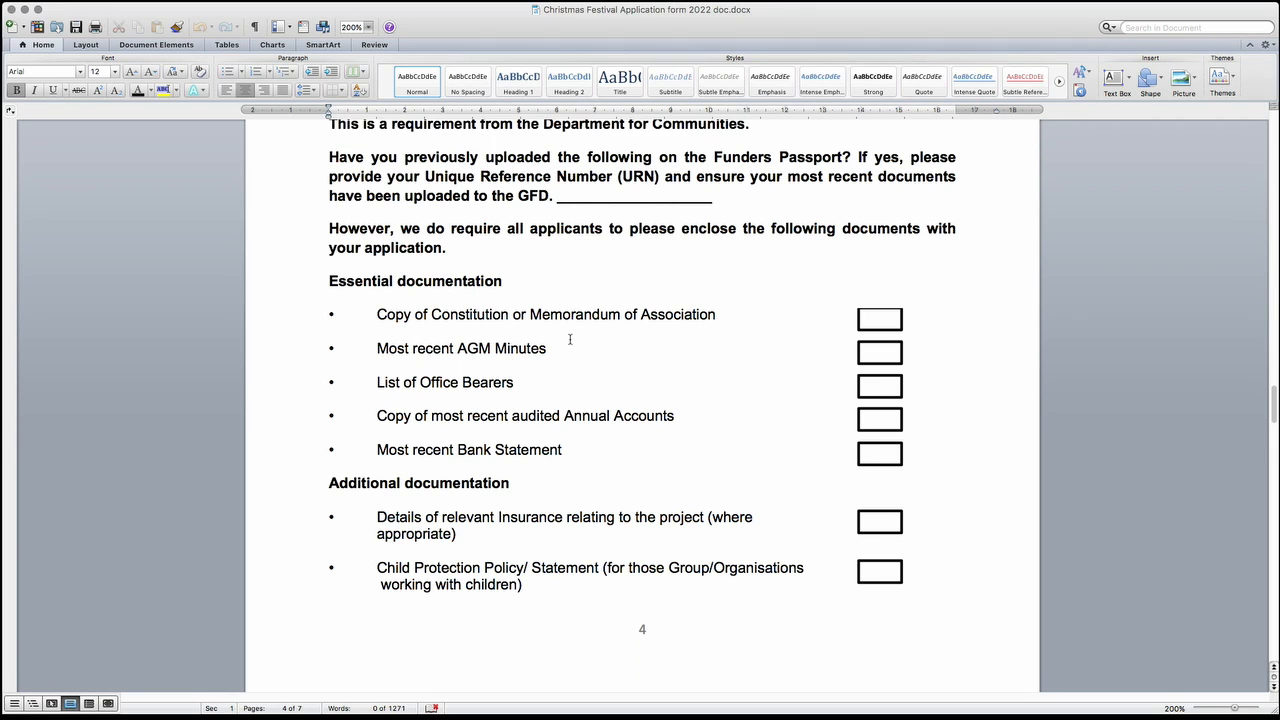
scroll("down", 3)
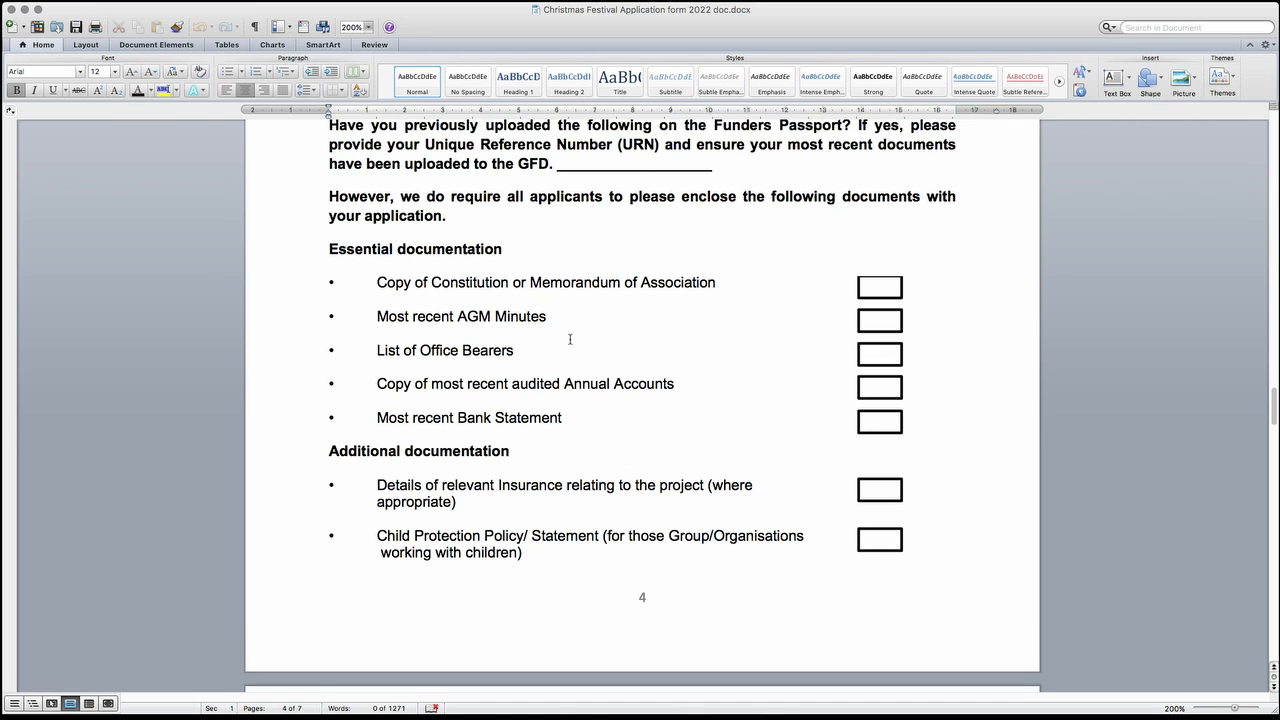
Step: Scroll onto page five to the declaration, signature lines, deadline and council address
scroll("down", 3)
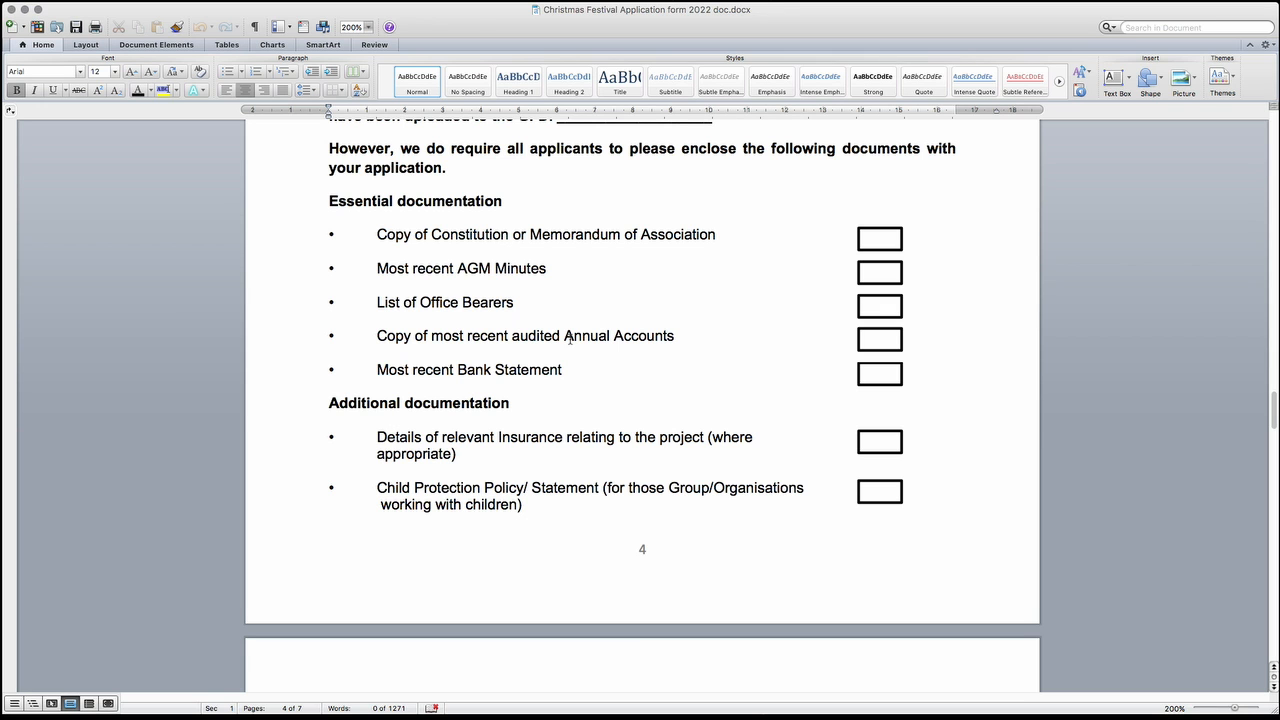
scroll("down", 3)
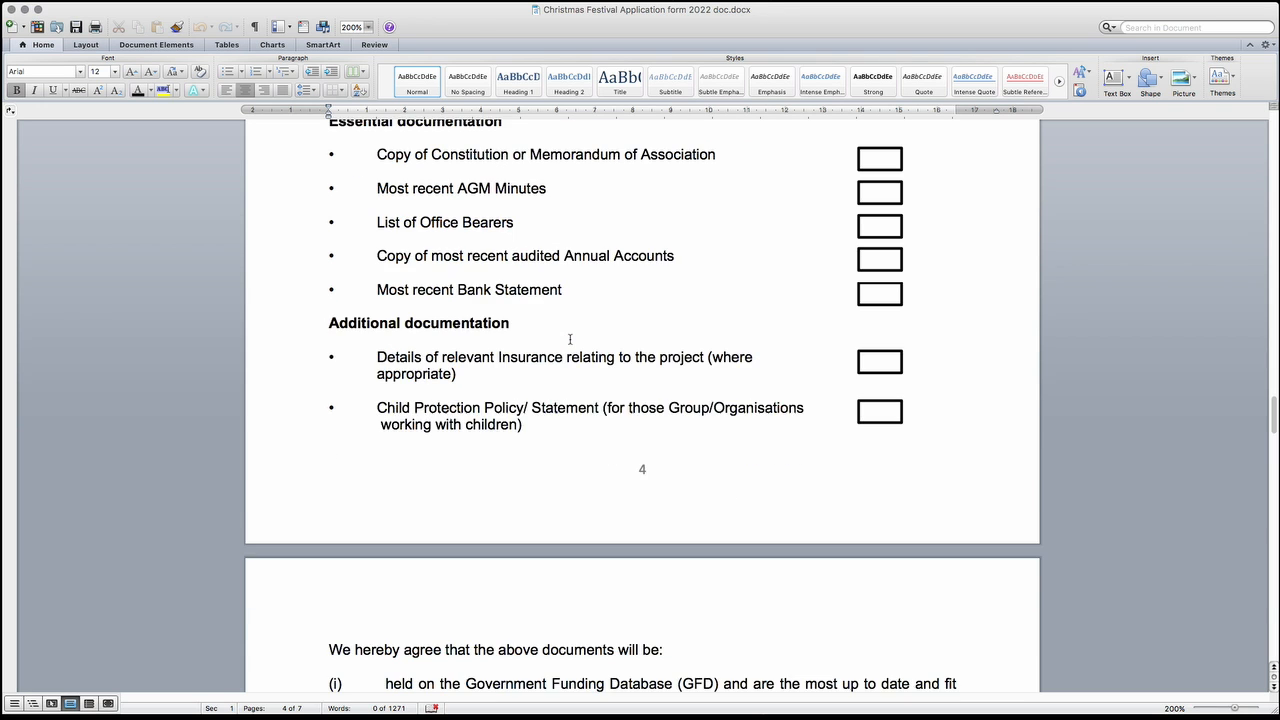
scroll("down", 3)
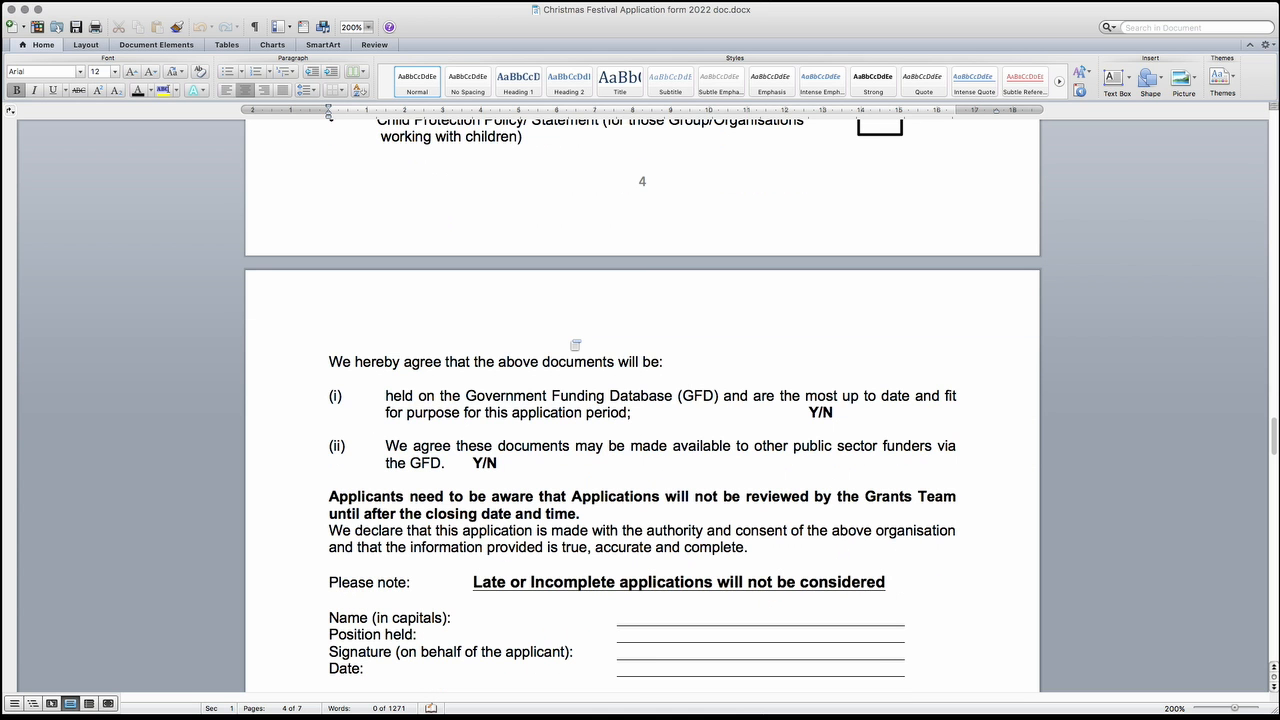
scroll("down", 3)
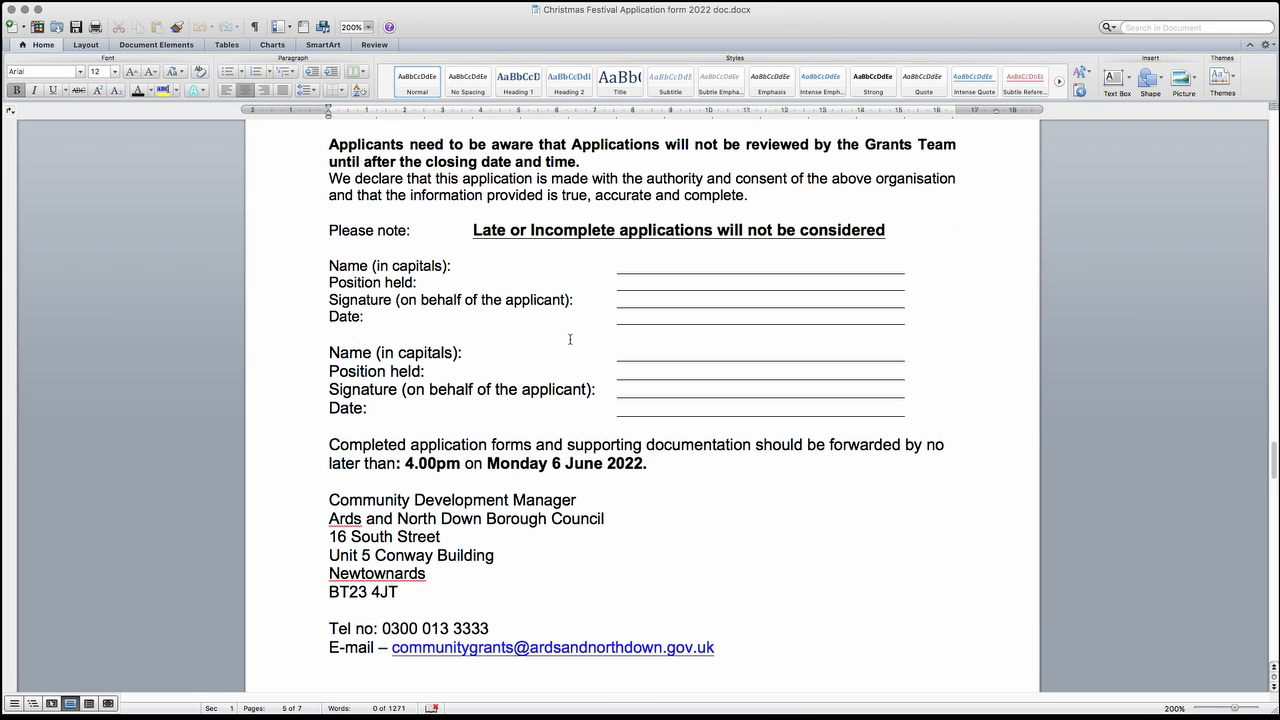